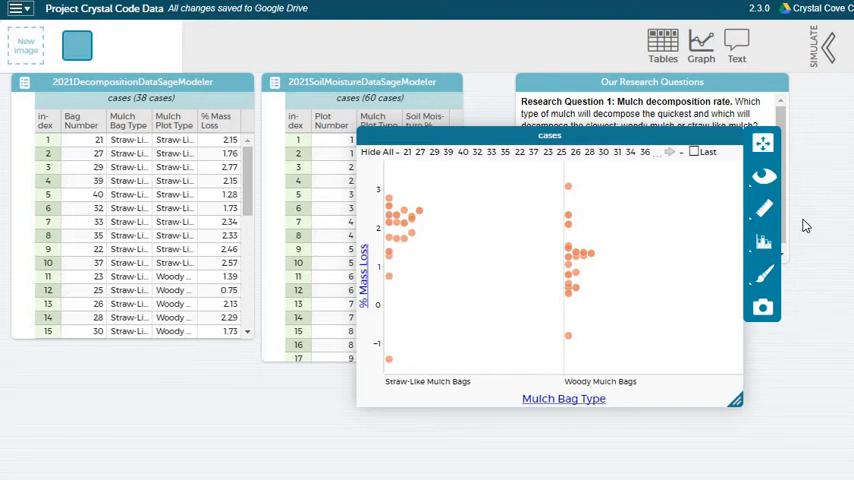
{"action": "mouse_move", "coordinate": [584, 192]}
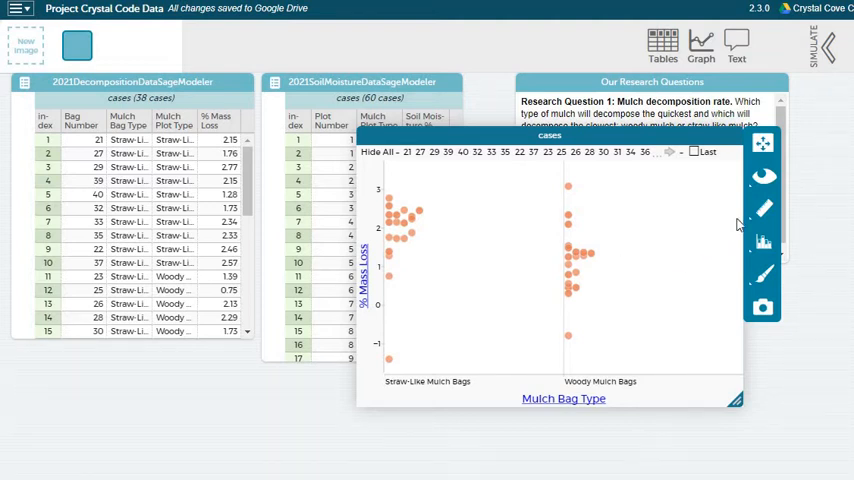
Show a Mean line for each mulch bag type group via the Measure panel
{"action": "left_click", "coordinate": [764, 210]}
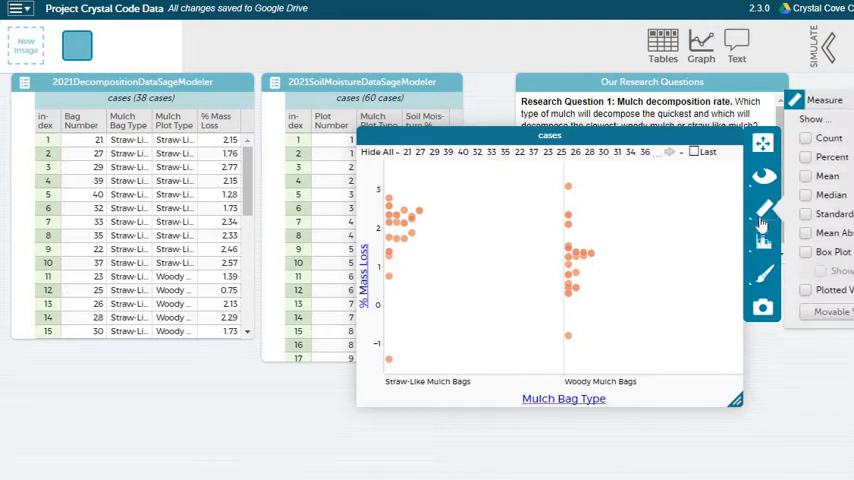
{"action": "left_click", "coordinate": [806, 176]}
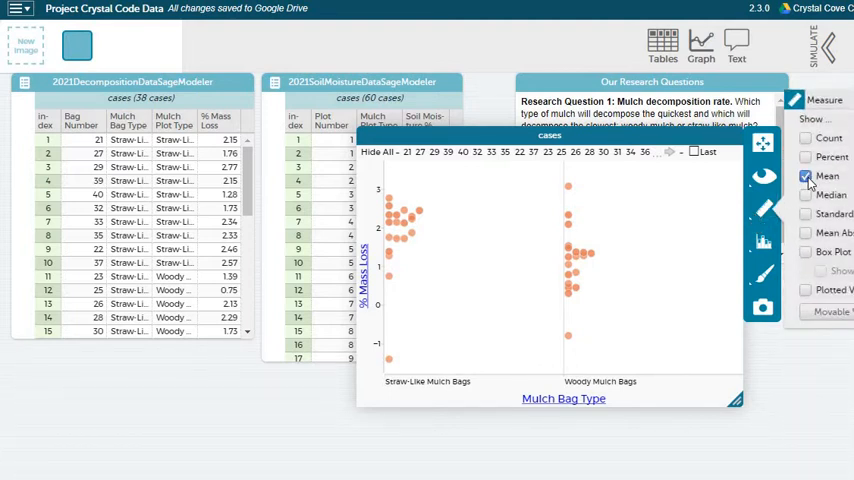
{"action": "left_click", "coordinate": [806, 176]}
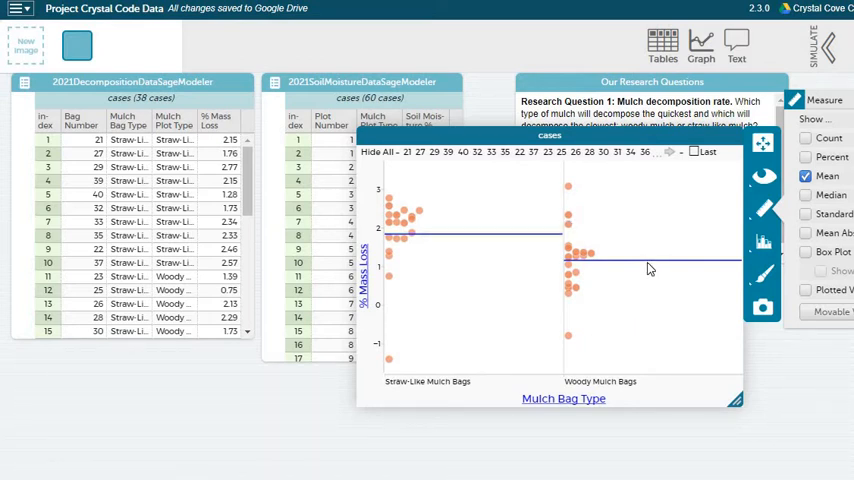
{"action": "mouse_move", "coordinate": [704, 350]}
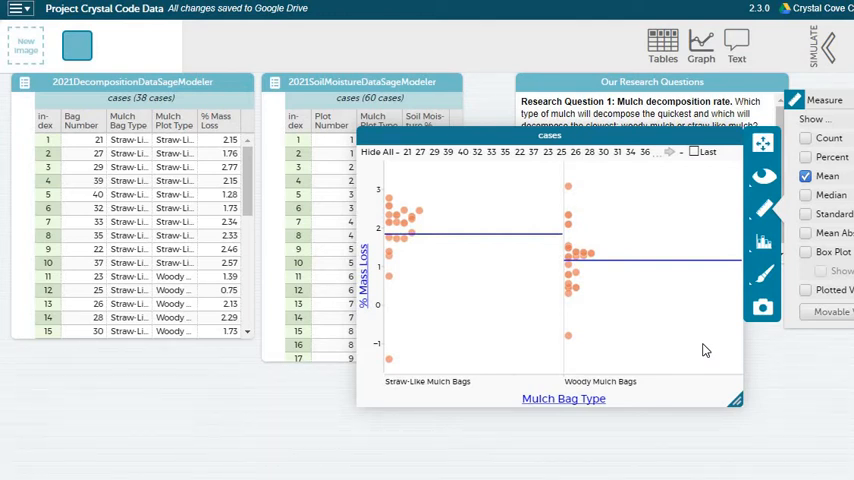
{"action": "mouse_move", "coordinate": [668, 316]}
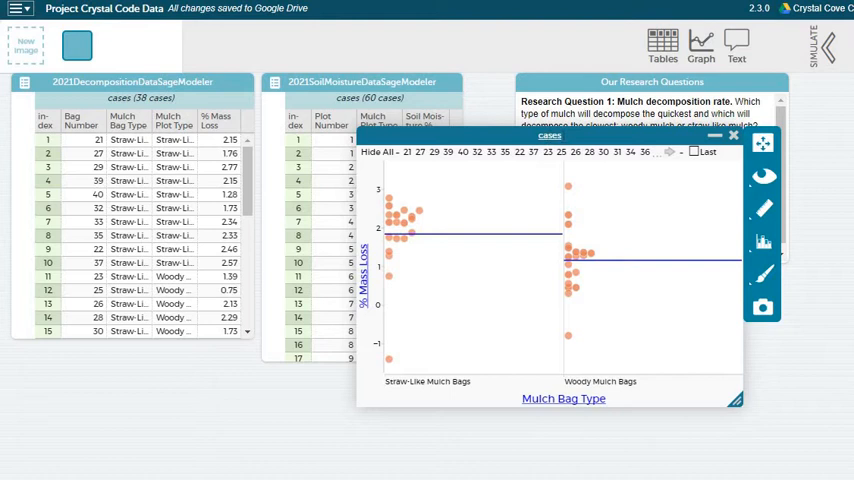
Title the dot plot 'Mulch Decomposition Rate'
{"action": "double_click", "coordinate": [548, 136]}
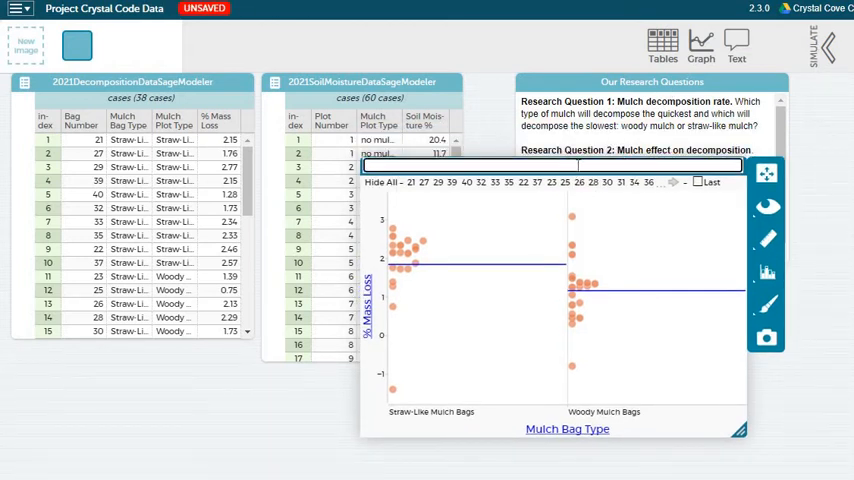
{"action": "type", "text": "Mulch Decomposition Rate"}
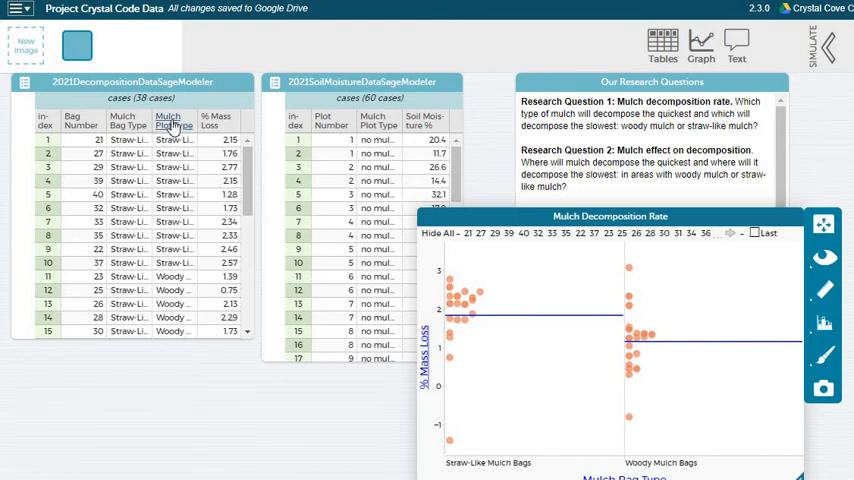
Move the graph to the workspace centre, overlapping the research questions
{"action": "scroll", "scroll_direction": "down", "scroll_amount": 3}
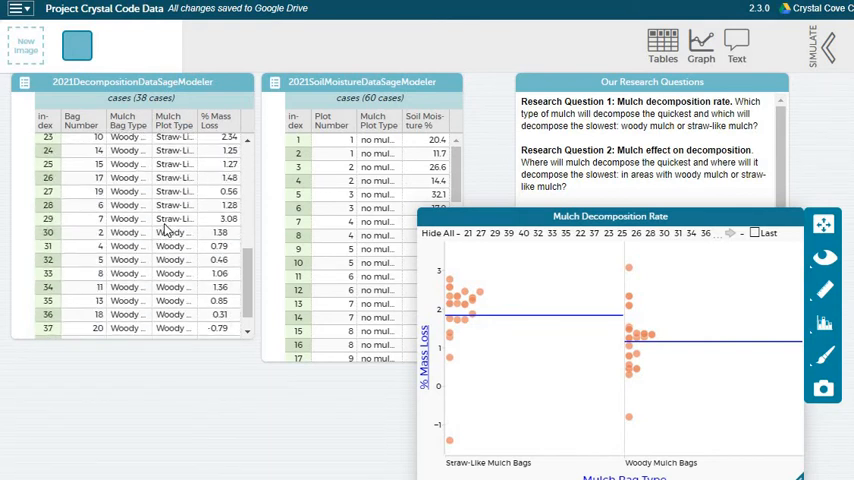
{"action": "scroll", "scroll_direction": "down", "scroll_amount": 3}
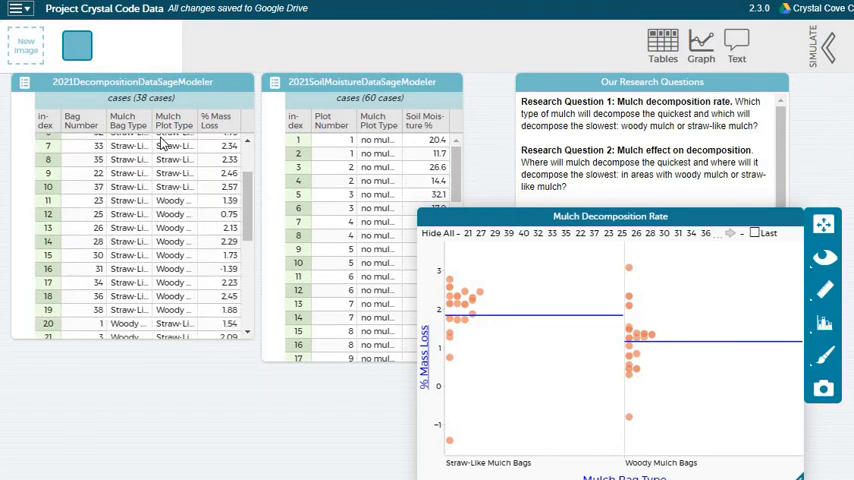
{"action": "scroll", "scroll_direction": "down", "scroll_amount": 3}
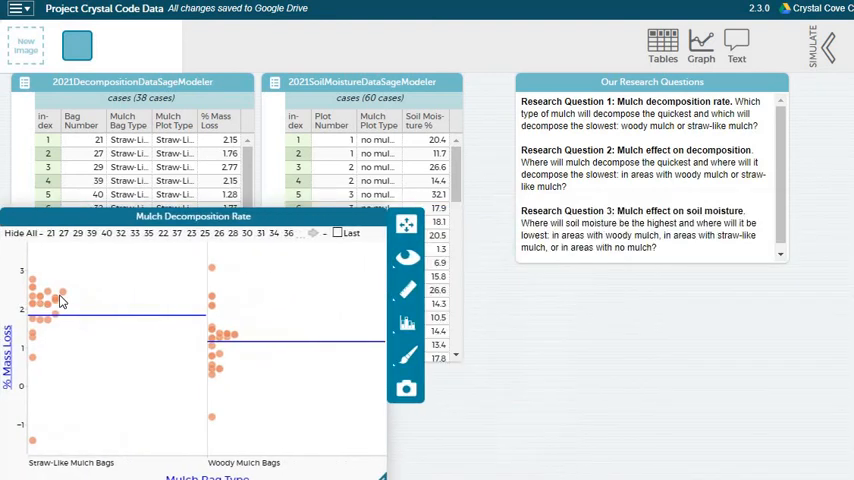
{"action": "left_click_drag", "start_coordinate": [192, 216], "coordinate": [748, 216]}
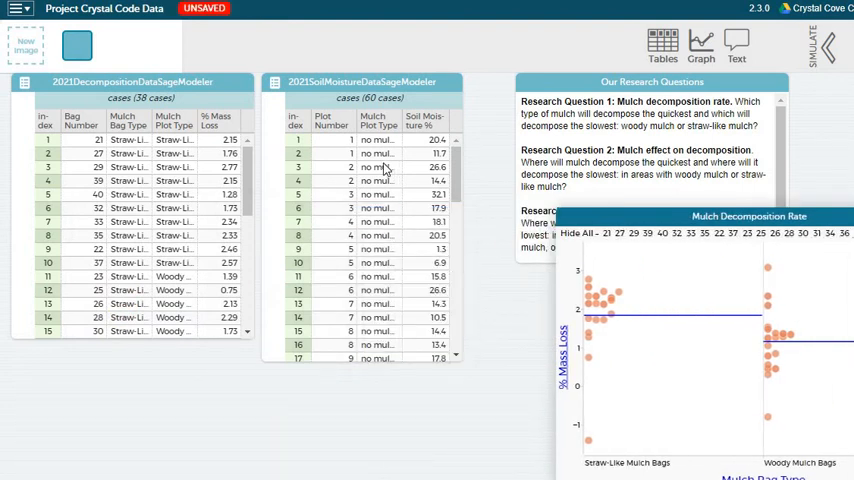
{"action": "scroll", "scroll_direction": "down", "scroll_amount": 3}
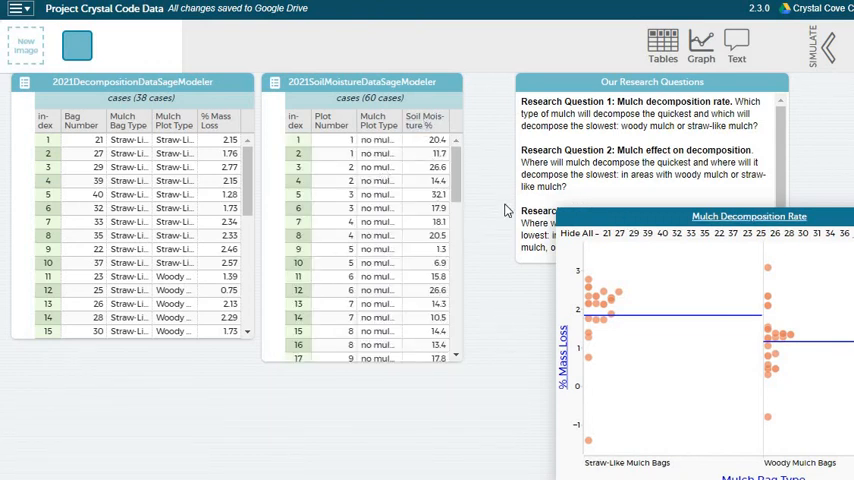
{"action": "left_click_drag", "start_coordinate": [748, 216], "coordinate": [436, 138]}
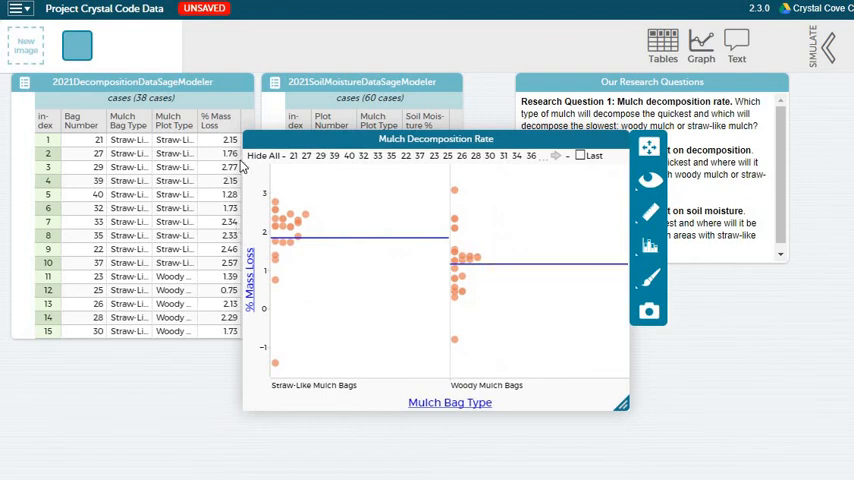